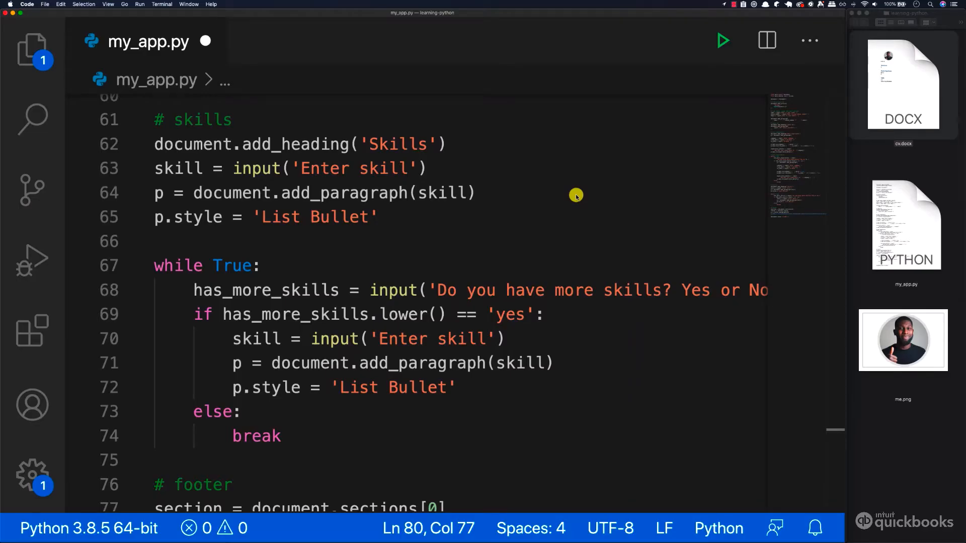
{"action": "mouse_move", "coordinate": [448, 159]}
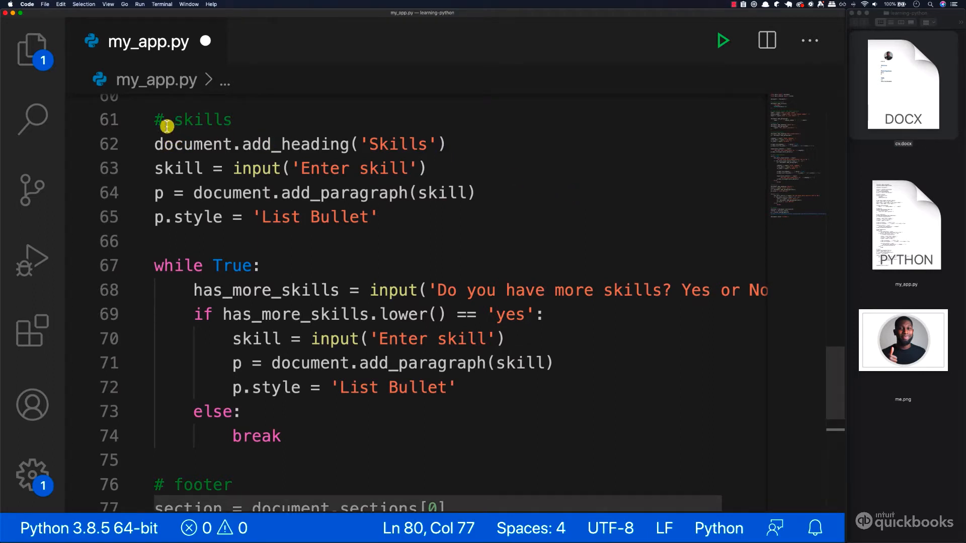
- Walk through the skills-section code: its comment, Skills heading, first skill prompt and List Bullet paragraph style
{"action": "double_click", "coordinate": [197, 120]}
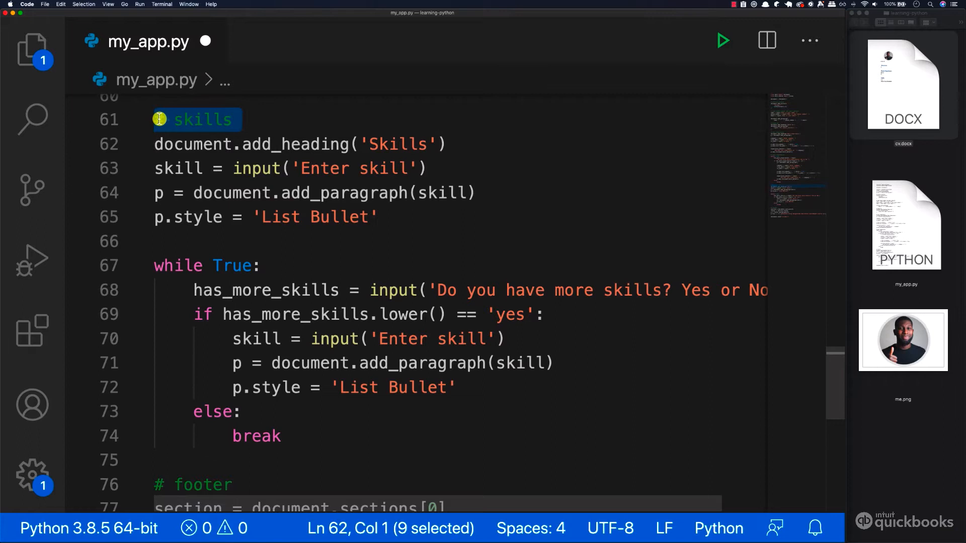
{"action": "type", "text": "#"}
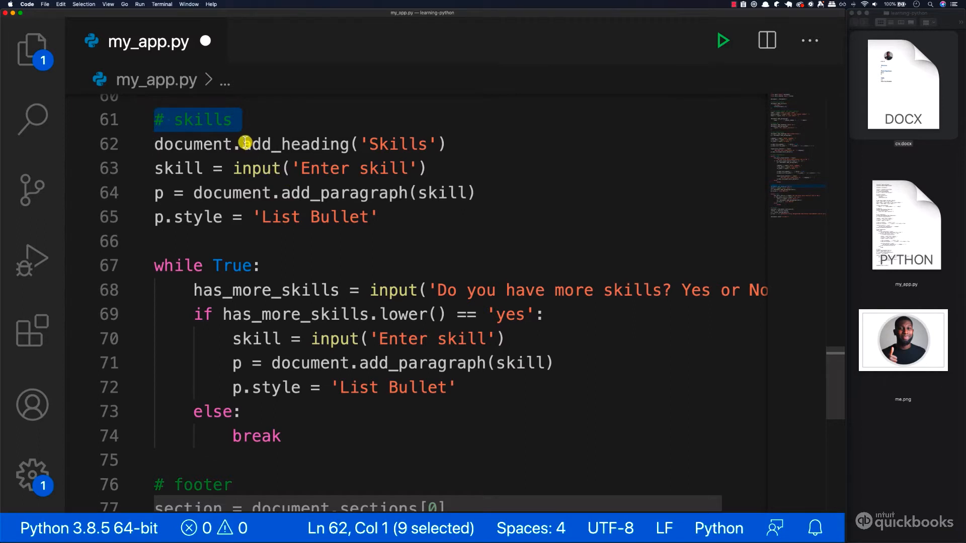
{"action": "double_click", "coordinate": [294, 144]}
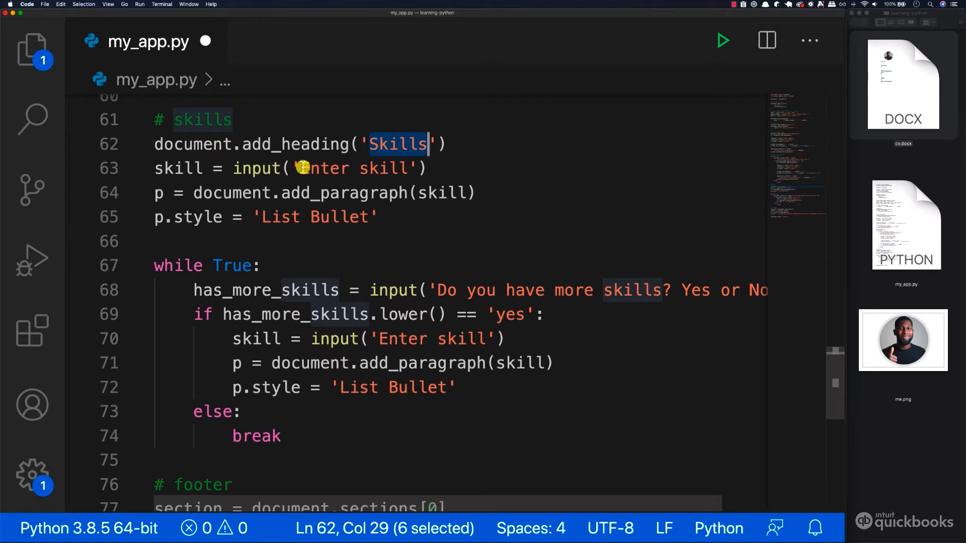
{"action": "double_click", "coordinate": [177, 168]}
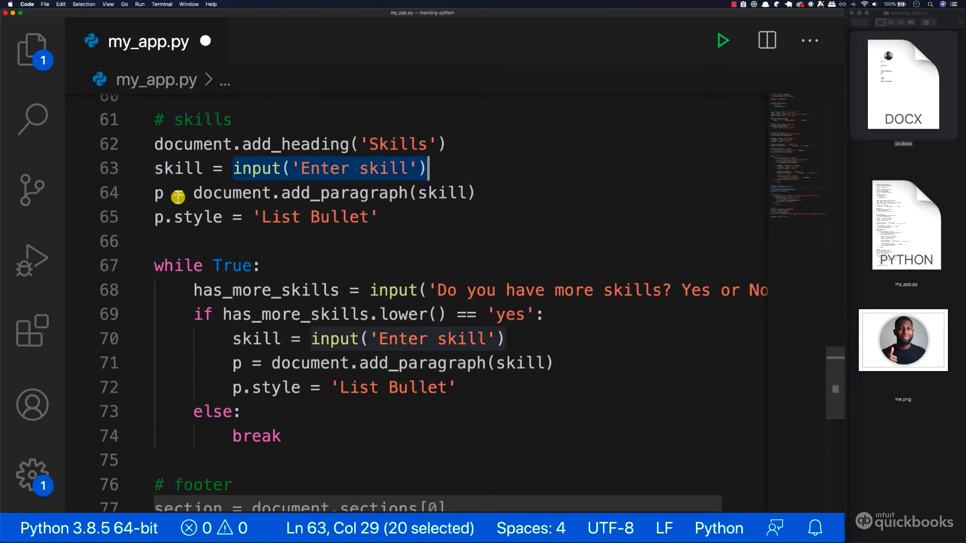
{"action": "left_click", "coordinate": [156, 194]}
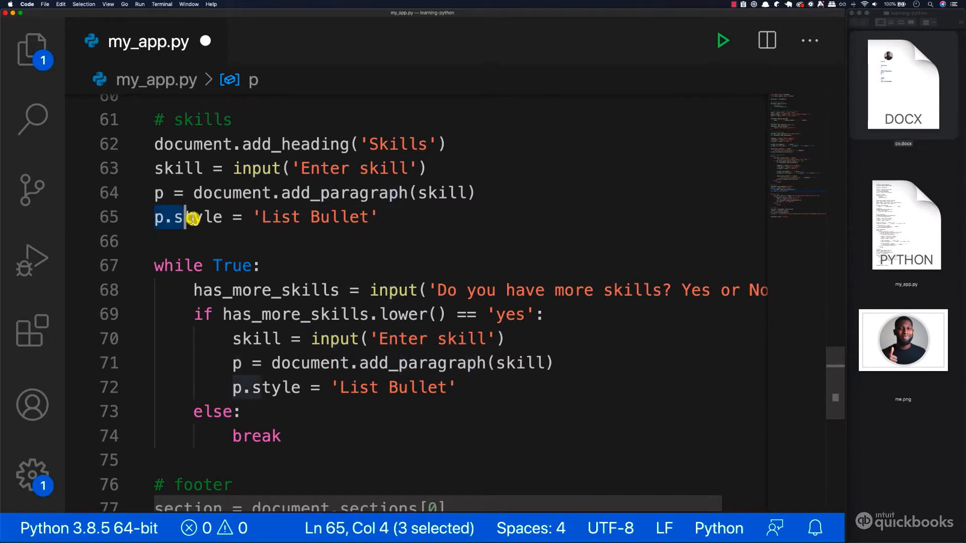
{"action": "double_click", "coordinate": [188, 217]}
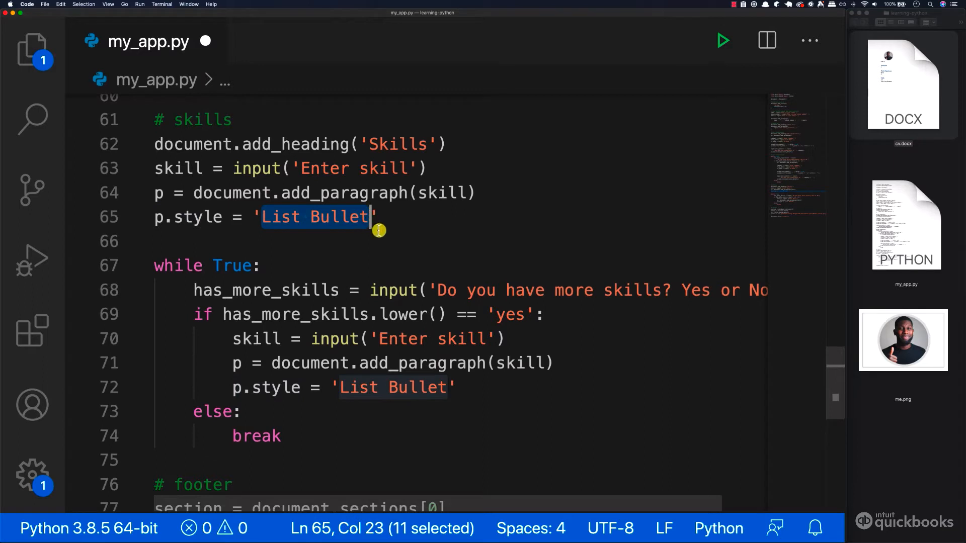
- Review the more-skills question line and the has_more_skills loop variable
{"action": "scroll", "scroll_direction": "down", "scroll_amount": 3}
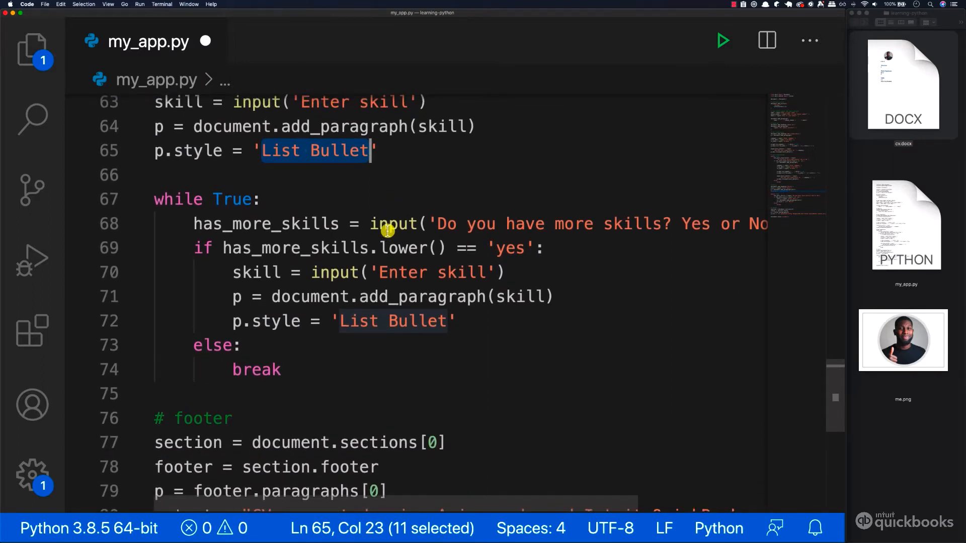
{"action": "left_click", "coordinate": [236, 223]}
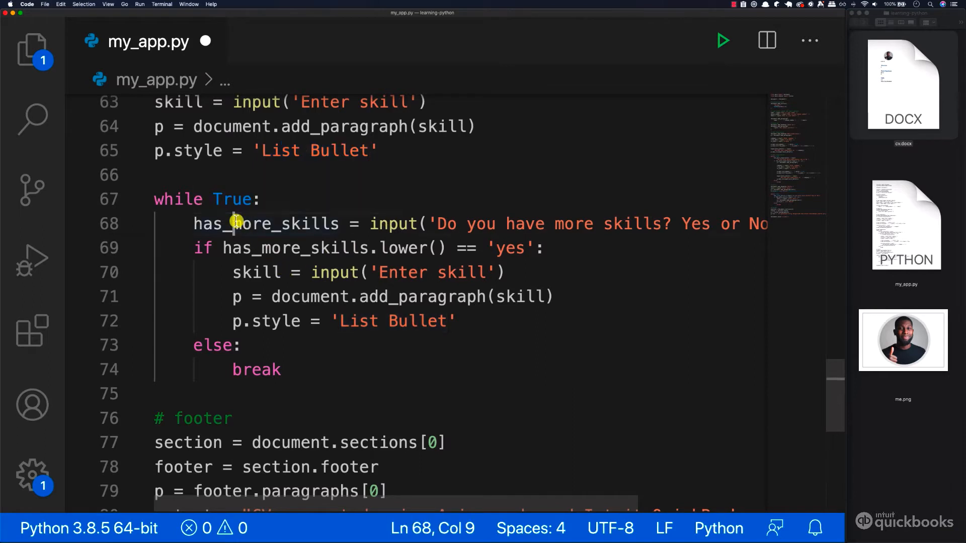
{"action": "double_click", "coordinate": [265, 223]}
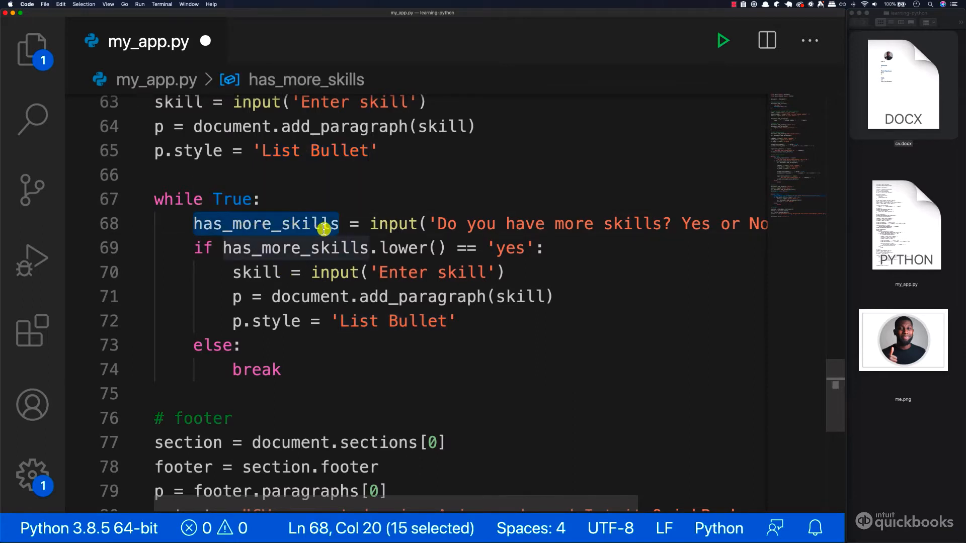
{"action": "scroll", "scroll_direction": "right", "scroll_amount": 3}
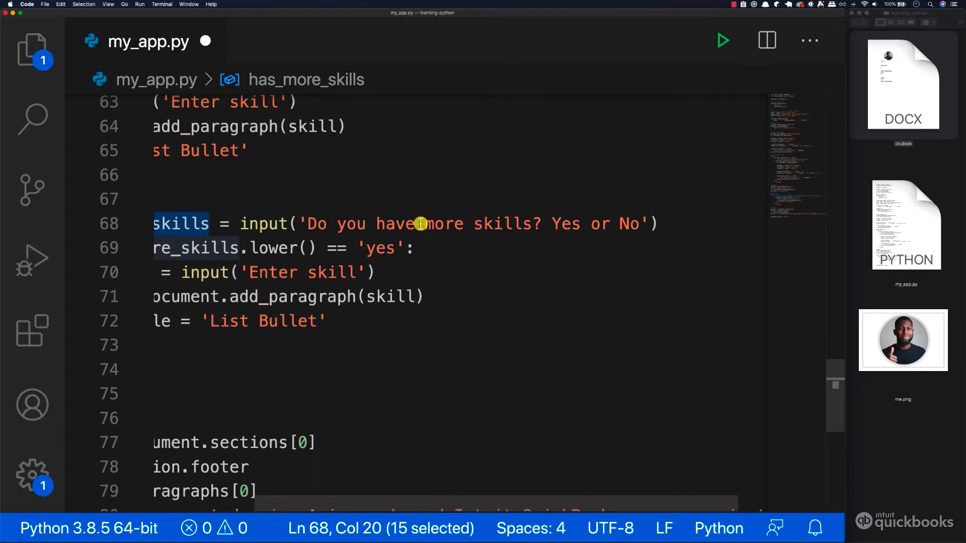
{"action": "scroll", "scroll_direction": "left", "scroll_amount": 3}
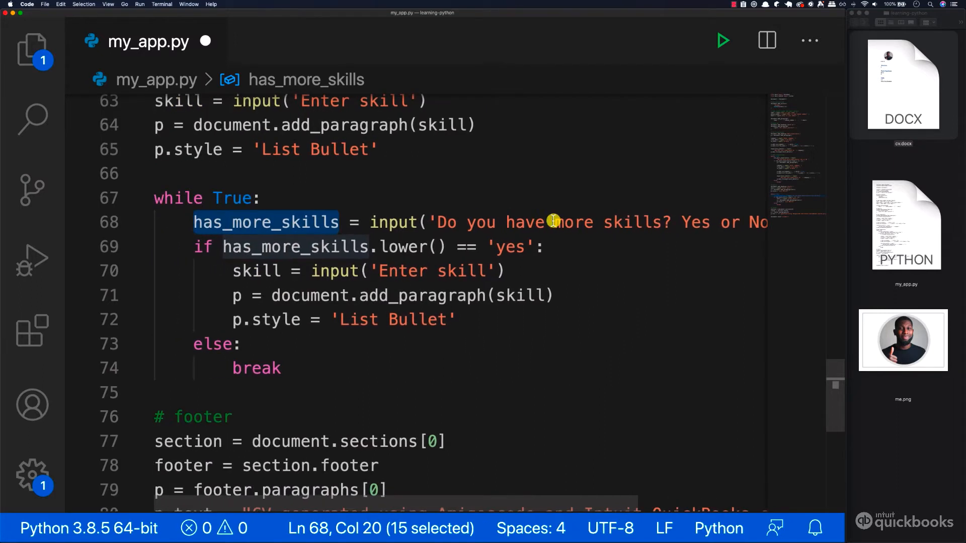
{"action": "mouse_move", "coordinate": [477, 248]}
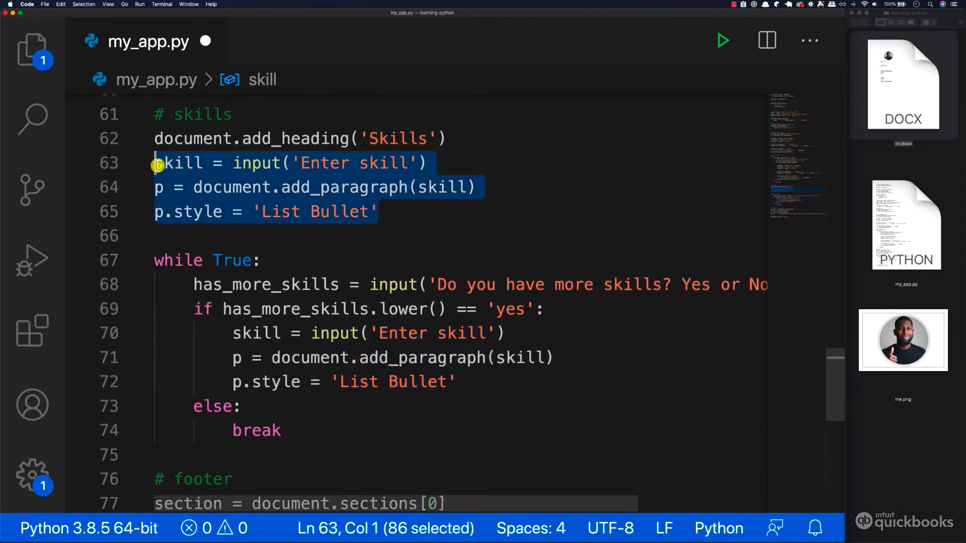
{"action": "scroll", "scroll_direction": "down", "scroll_amount": 3}
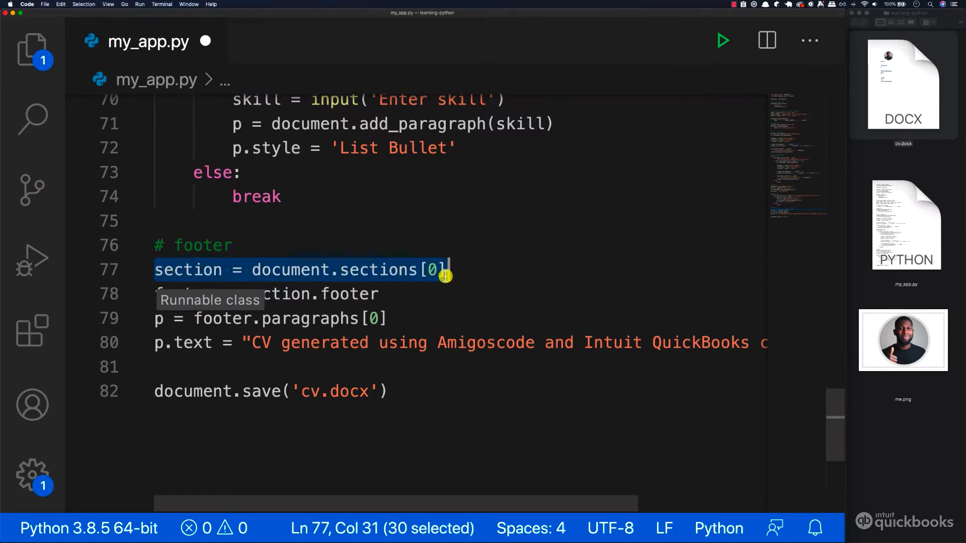
- Review the footer section code: the footer assignment and its text line
{"action": "left_click", "coordinate": [432, 270]}
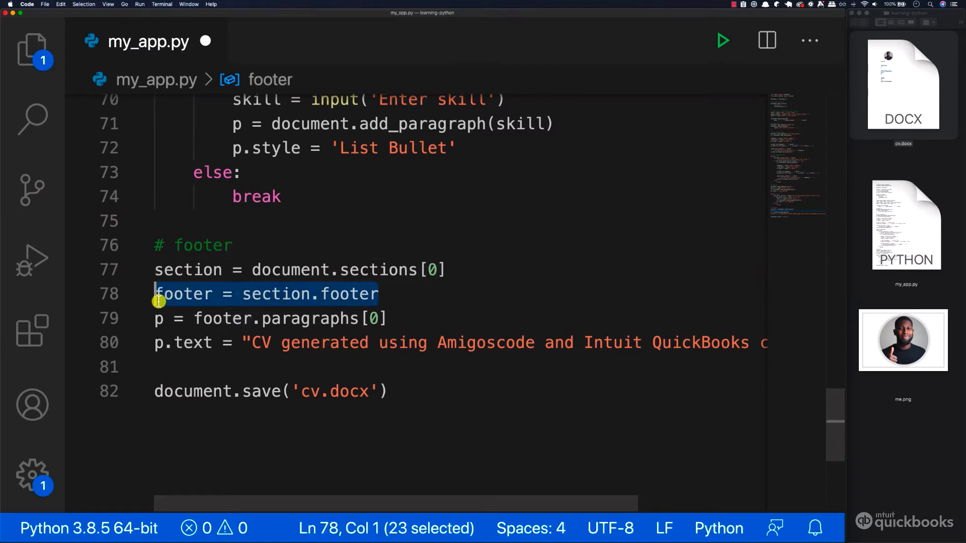
{"action": "mouse_move", "coordinate": [357, 310]}
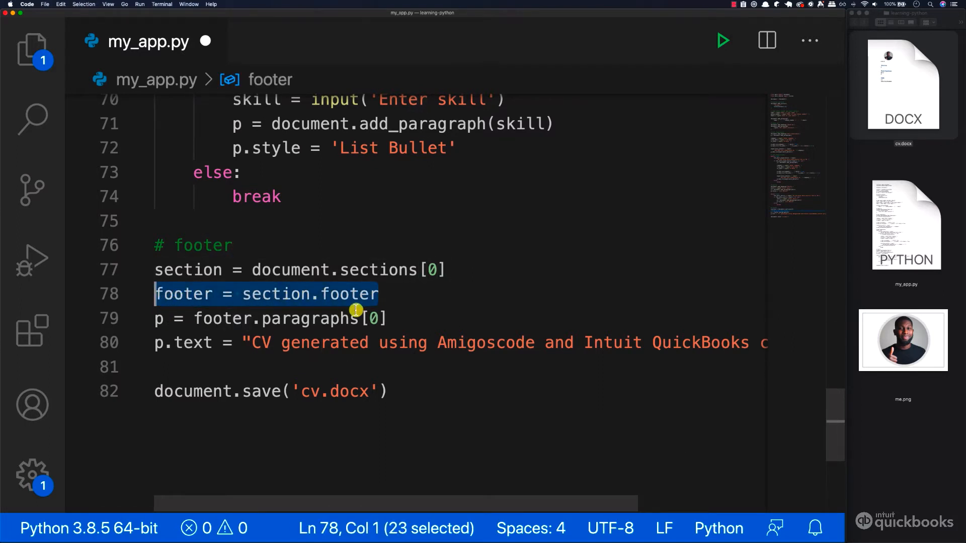
{"action": "left_click", "coordinate": [173, 319]}
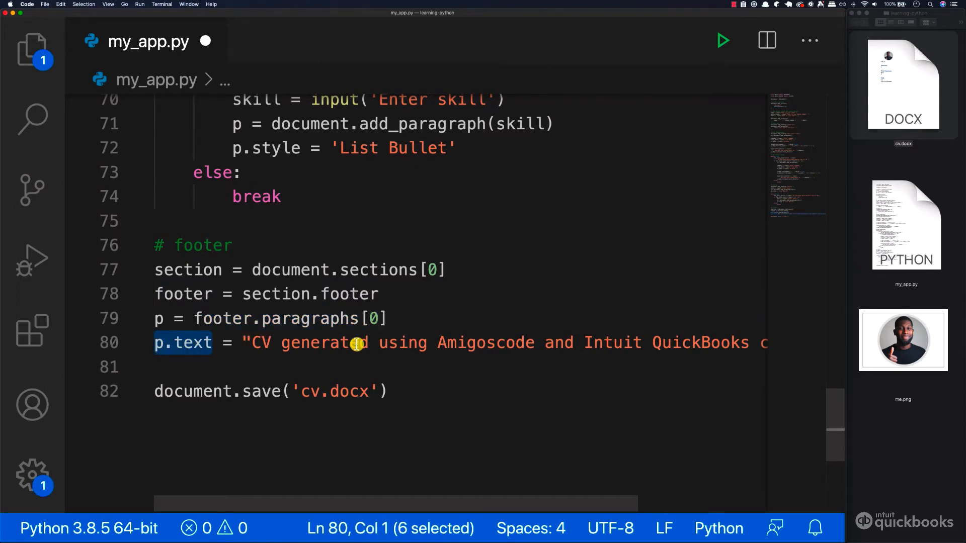
{"action": "left_click", "coordinate": [482, 343]}
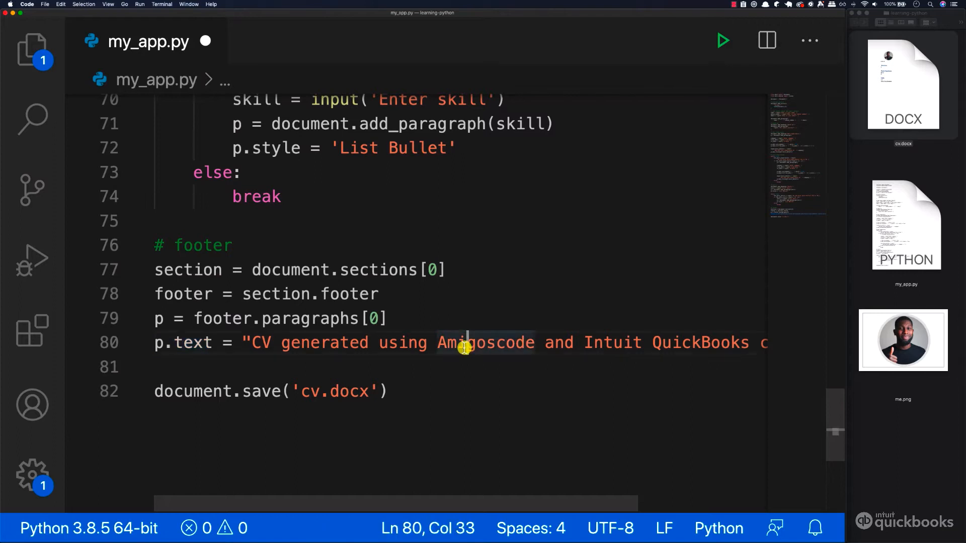
{"action": "scroll", "scroll_direction": "right", "scroll_amount": 3}
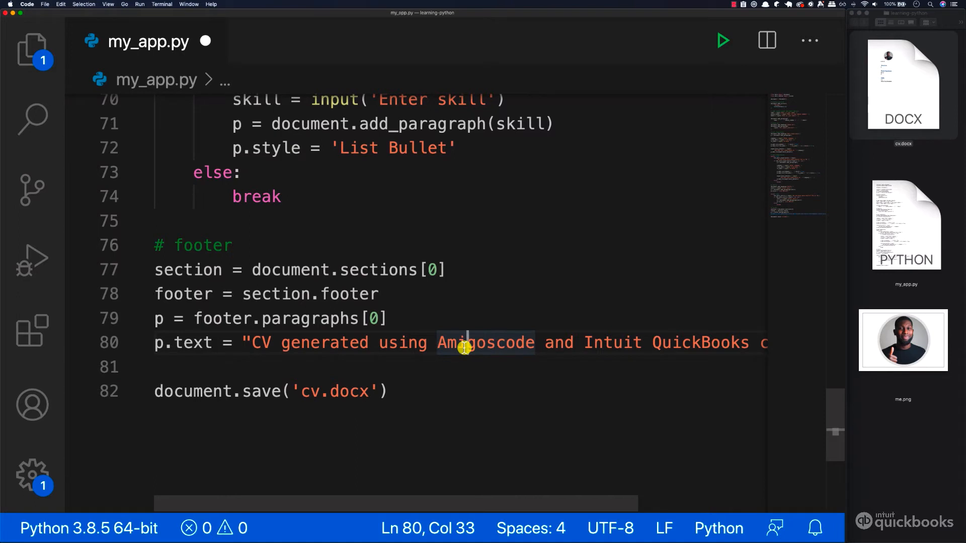
{"action": "mouse_move", "coordinate": [481, 306]}
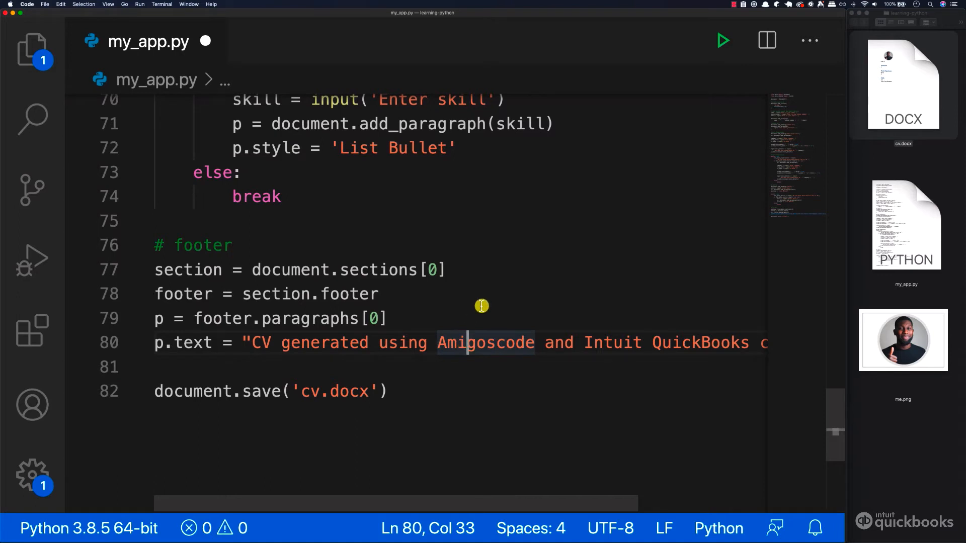
{"action": "left_click", "coordinate": [723, 40]}
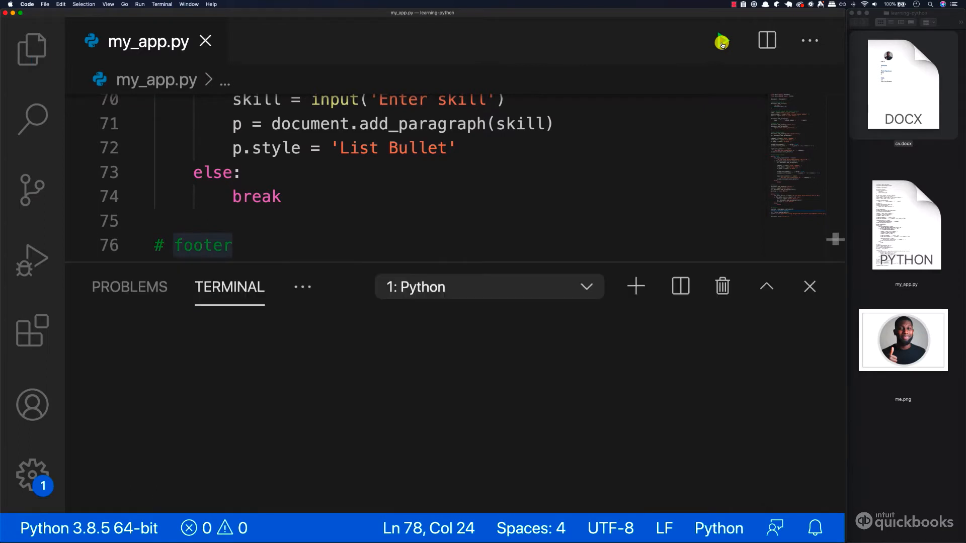
{"action": "left_click", "coordinate": [721, 40]}
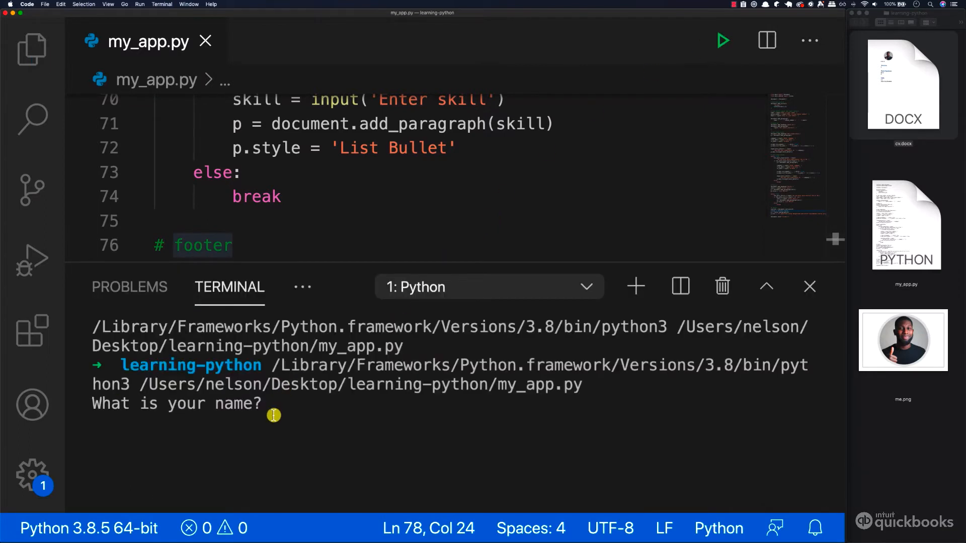
{"action": "type", "text": "Nelson"}
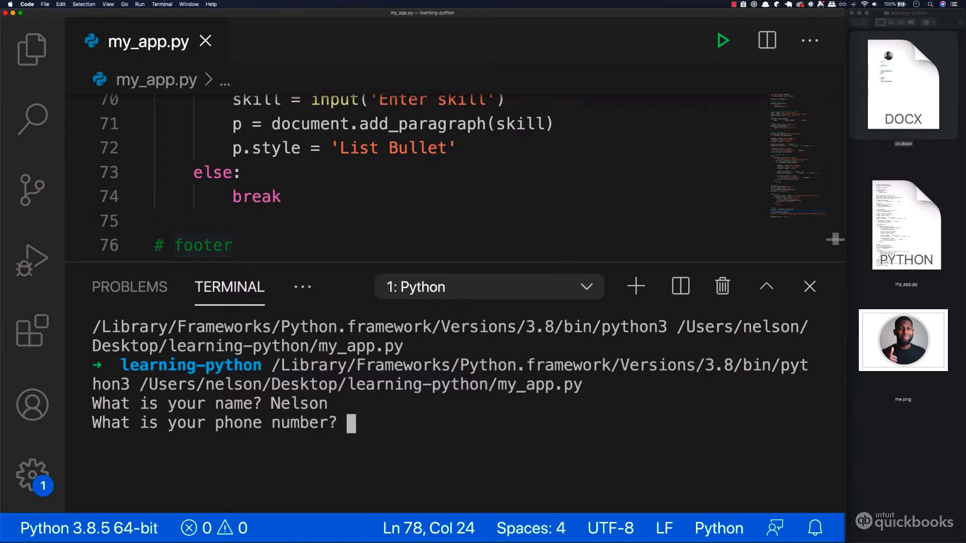
{"action": "type", "text": "99999"}
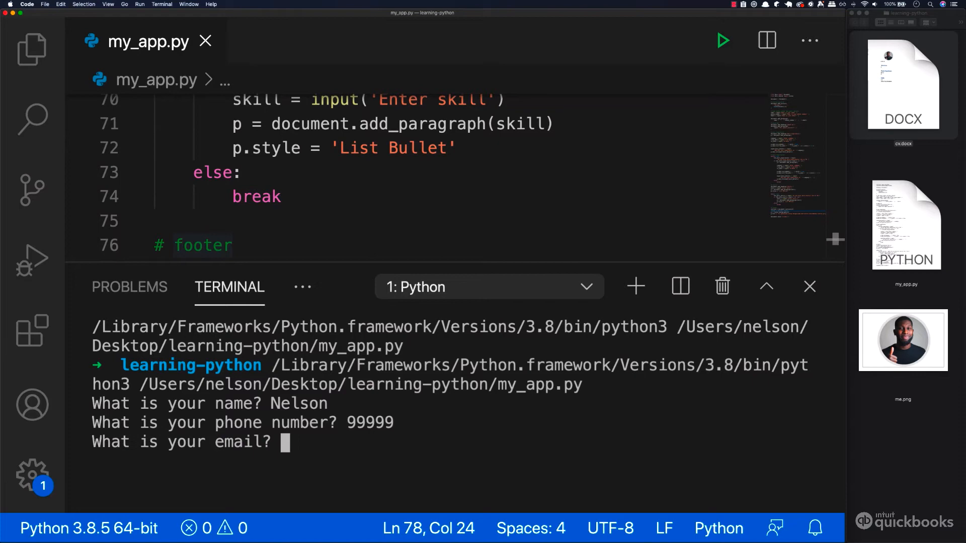
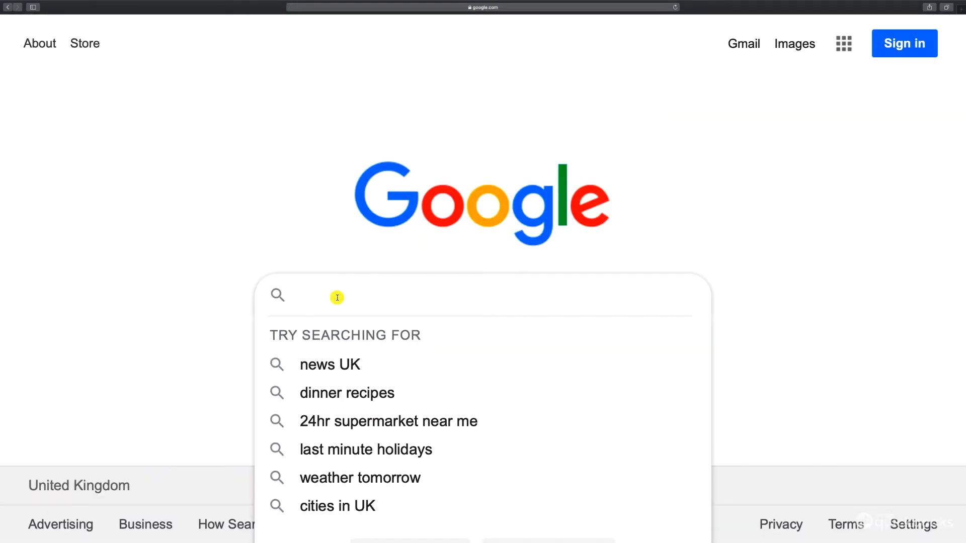
- Search Google for 'lorem ipsum' via the 'lore' suggestion to get placeholder text
{"action": "type", "text": "lo"}
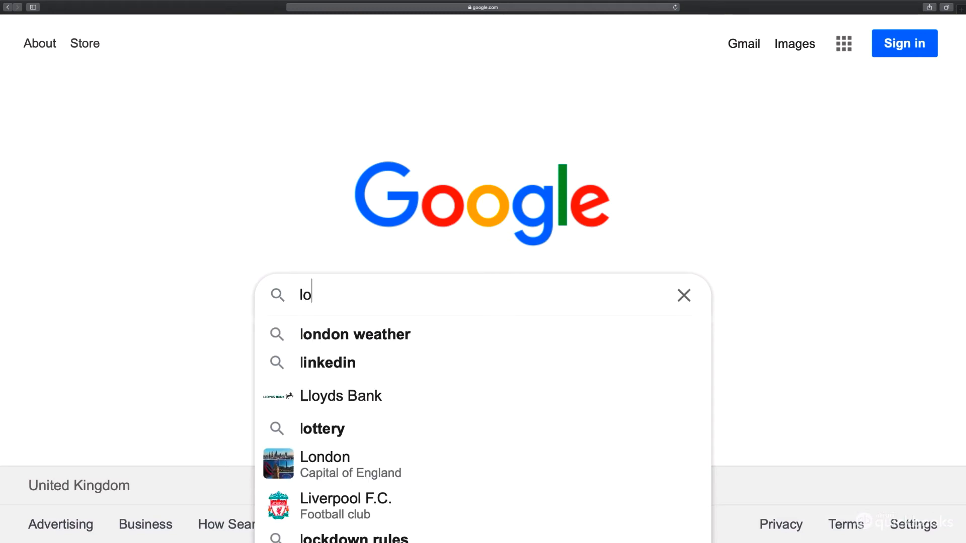
{"action": "type", "text": "re"}
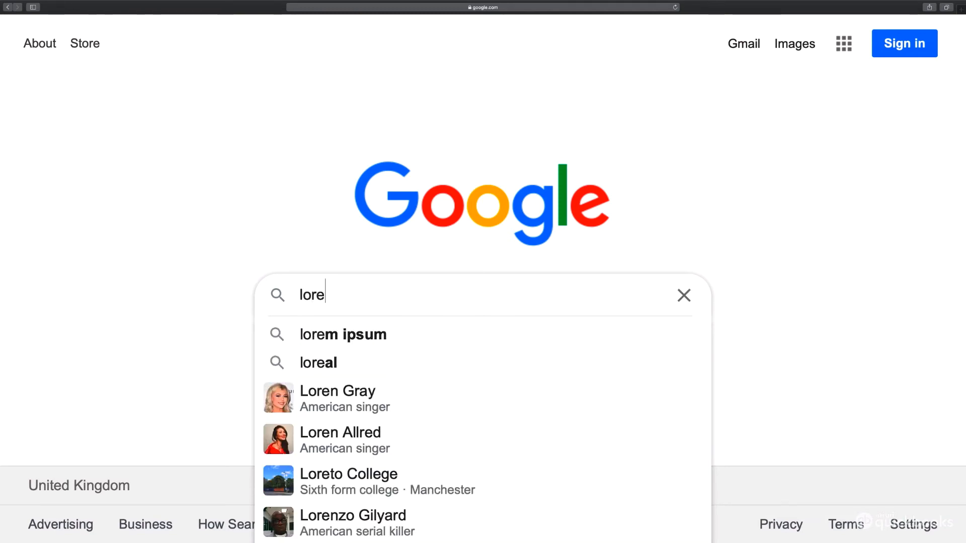
{"action": "left_click", "coordinate": [342, 334]}
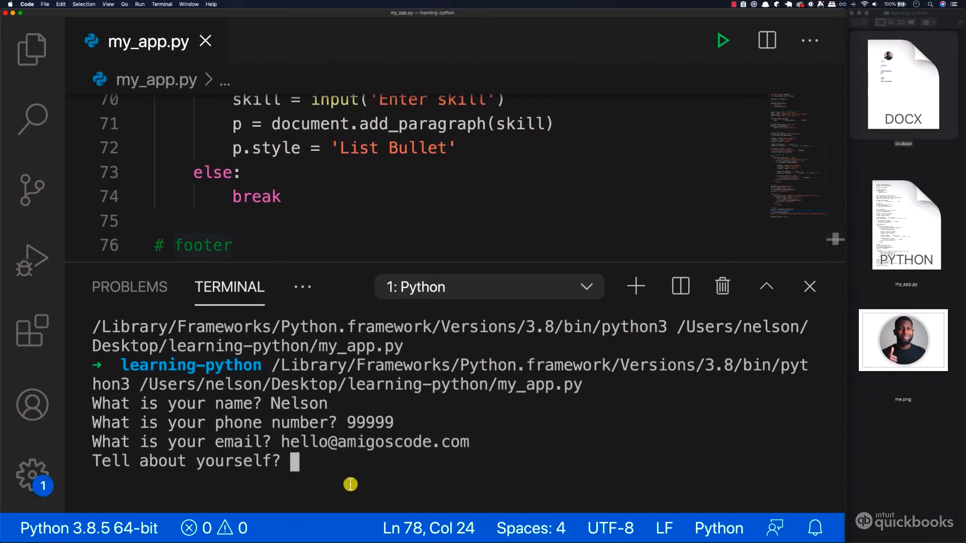
- Give the lorem ipsum dummy text as self-description and Intuit QuickBooks as the first company
{"action": "type", "text": "is simply dummy text of the printing and typesetting industry. Lorem Ipsum has been the industry's standard dummy text ever since the 1500s, when an unknown printer took a galley of type and scrambled it to make a type specimen book"}
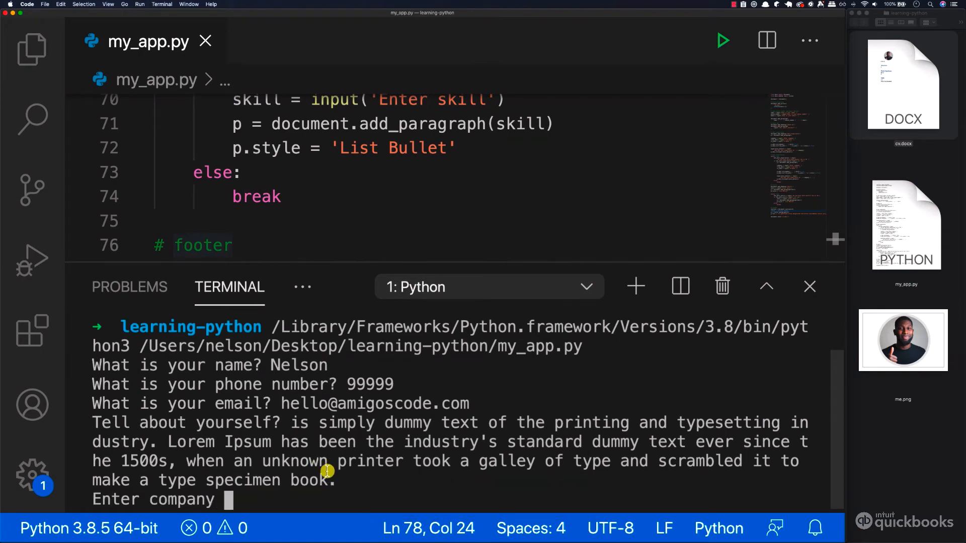
{"action": "type", "text": "I"}
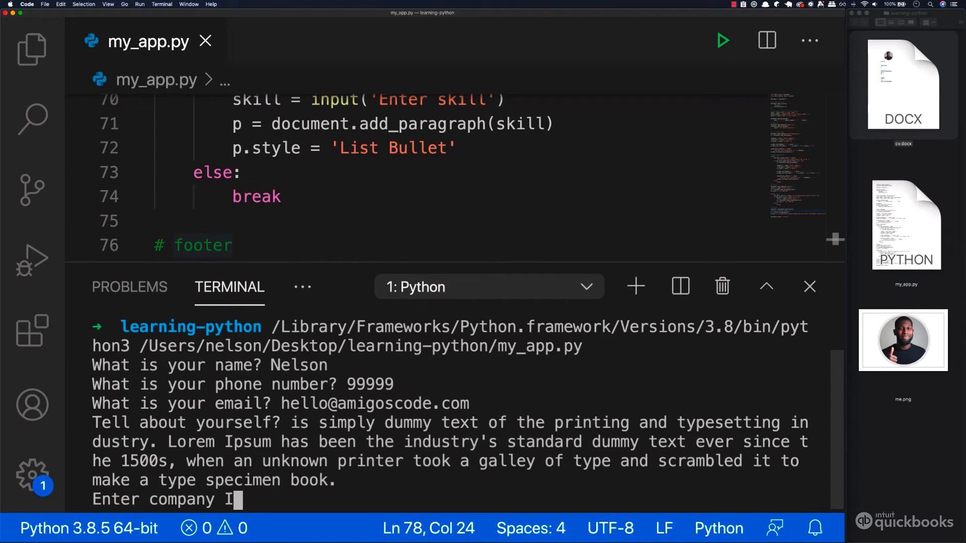
{"action": "type", "text": "Intui"}
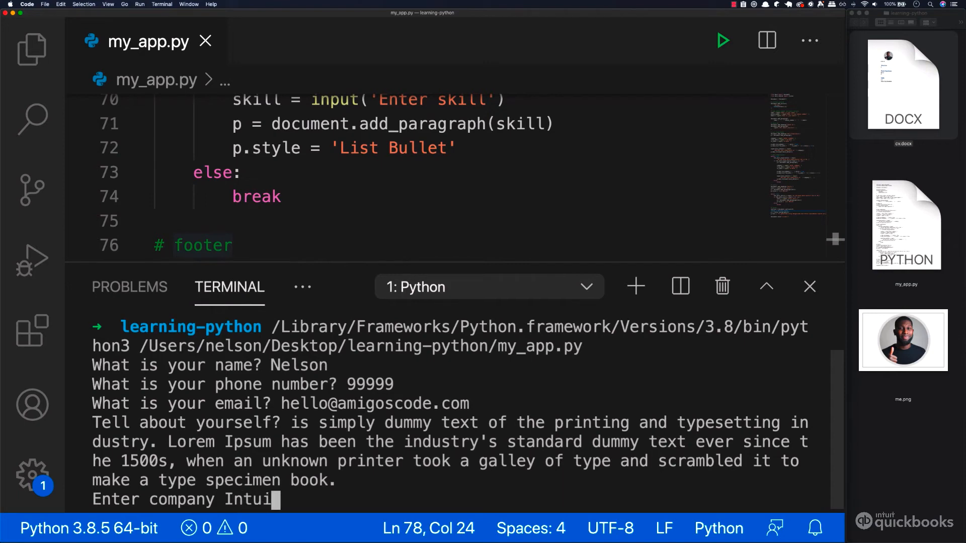
{"action": "type", "text": "t"}
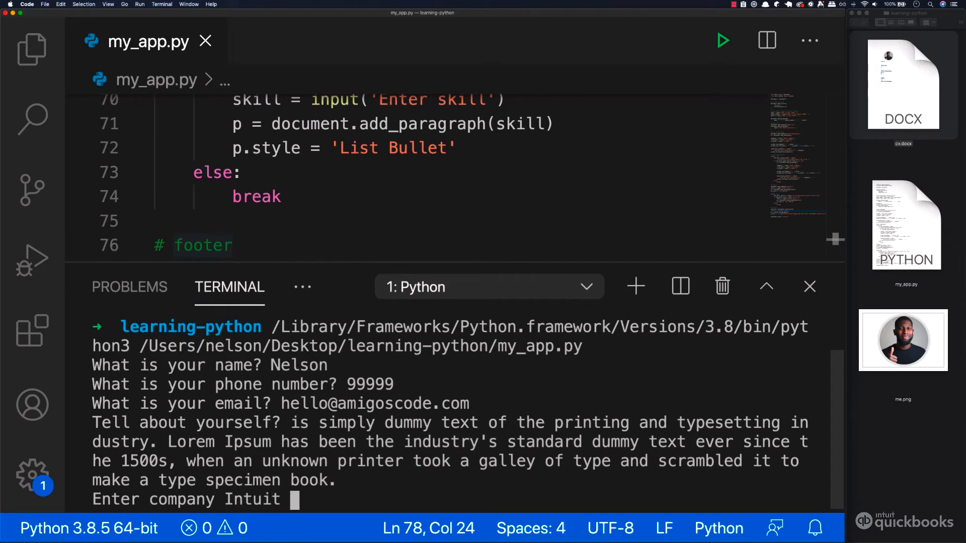
{"action": "type", "text": "QuickBooks"}
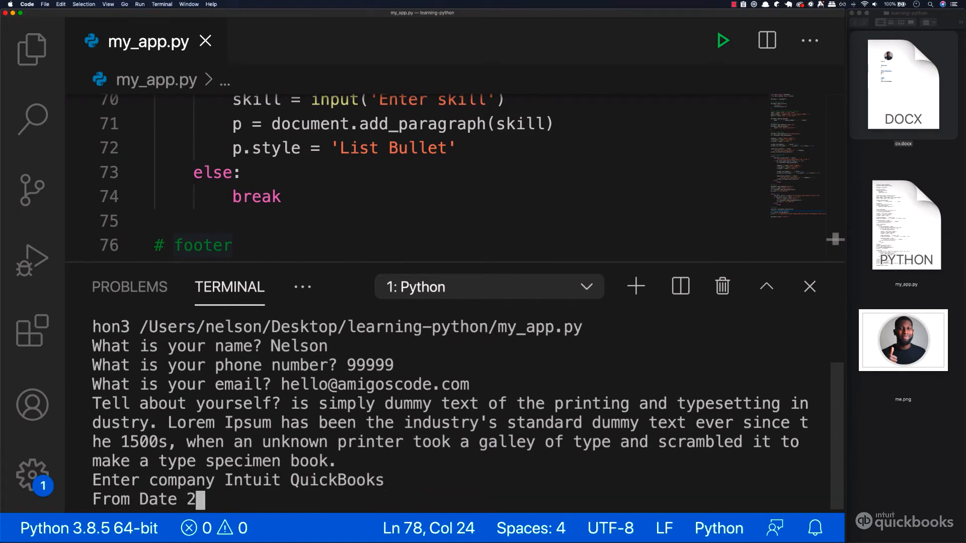
- Enter the dates 2017 to 2019 and the role Social Media Manager for that experience
{"action": "type", "text": "017"}
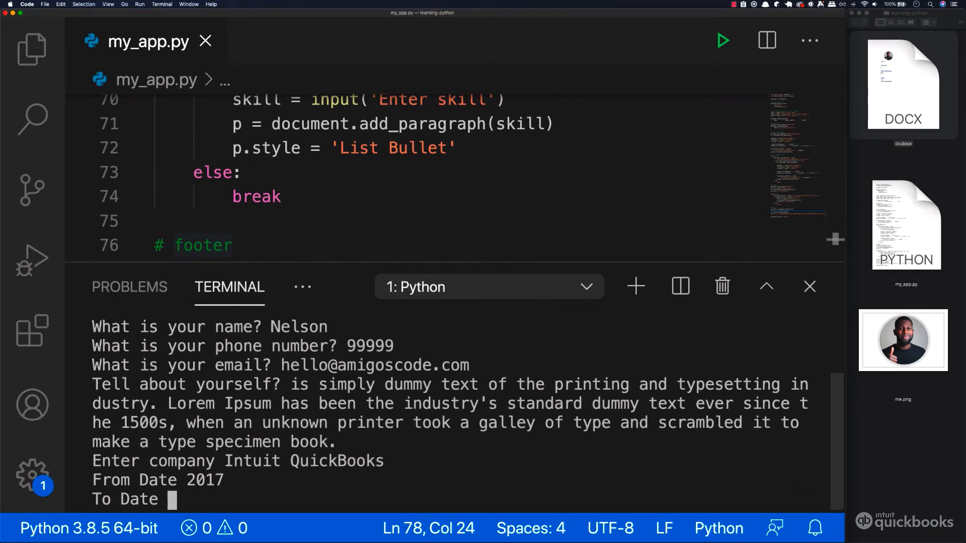
{"action": "type", "text": "2019"}
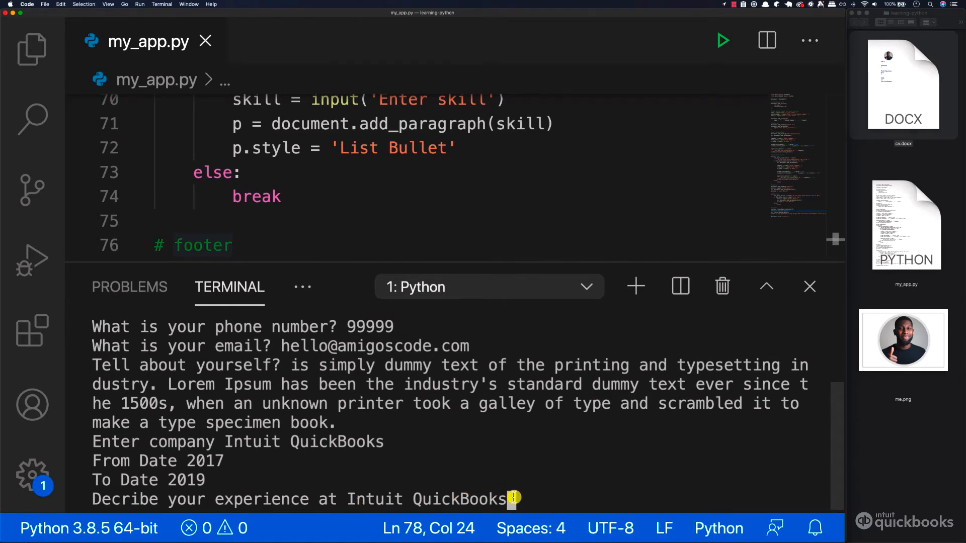
{"action": "type", "text": "Social Me"}
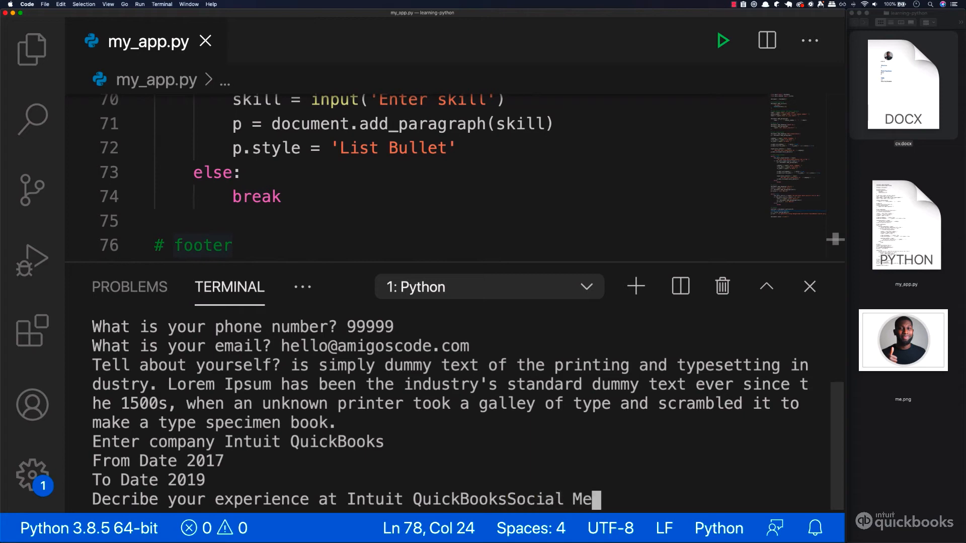
{"action": "type", "text": "dia Manager"}
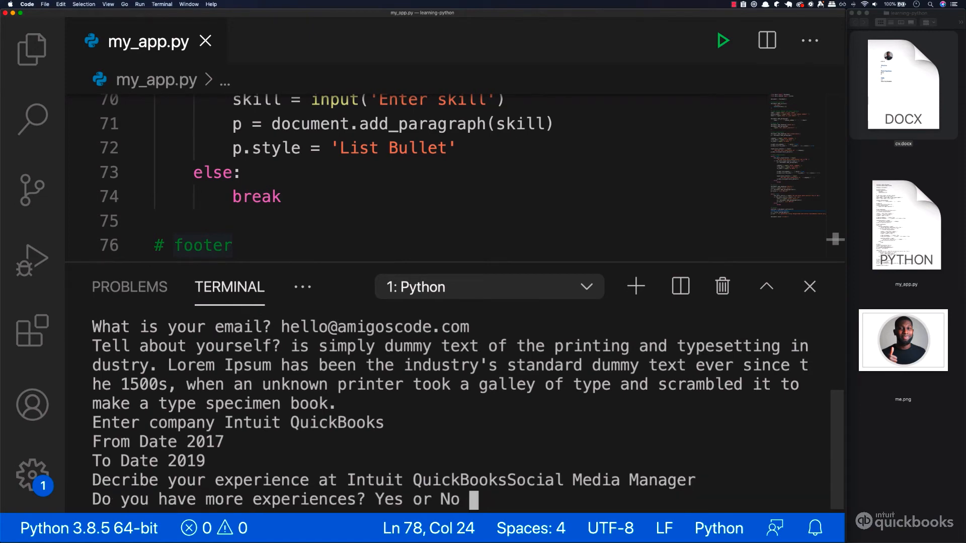
- Answer yes, add Amigoscode 2019–2020 as Python Developer, then decline further experiences with n
{"action": "type", "text": "yes"}
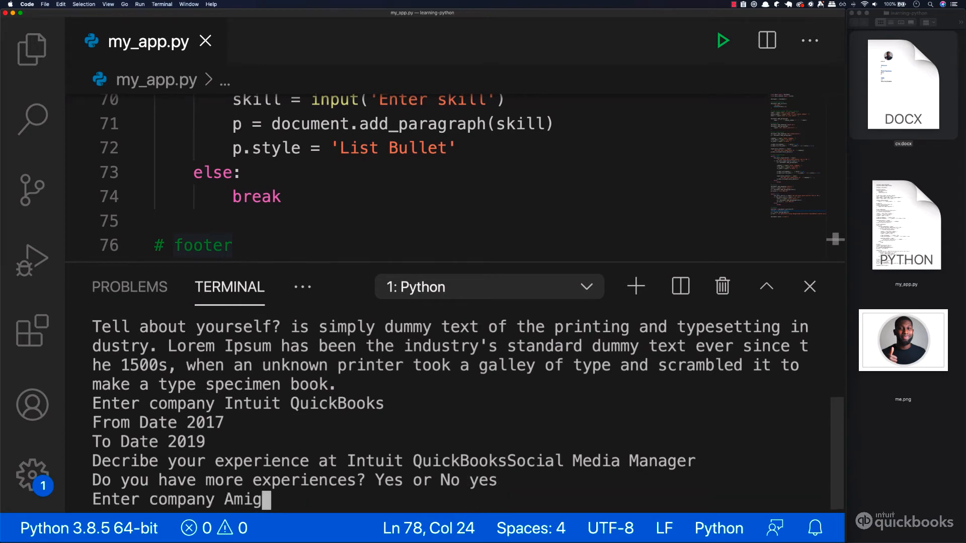
{"action": "type", "text": "oscode"}
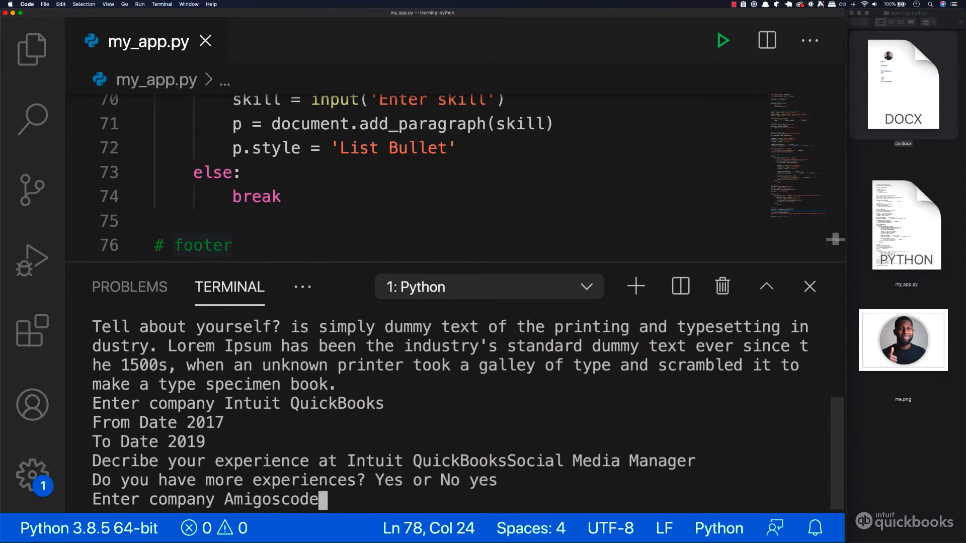
{"action": "key", "text": "Return"}
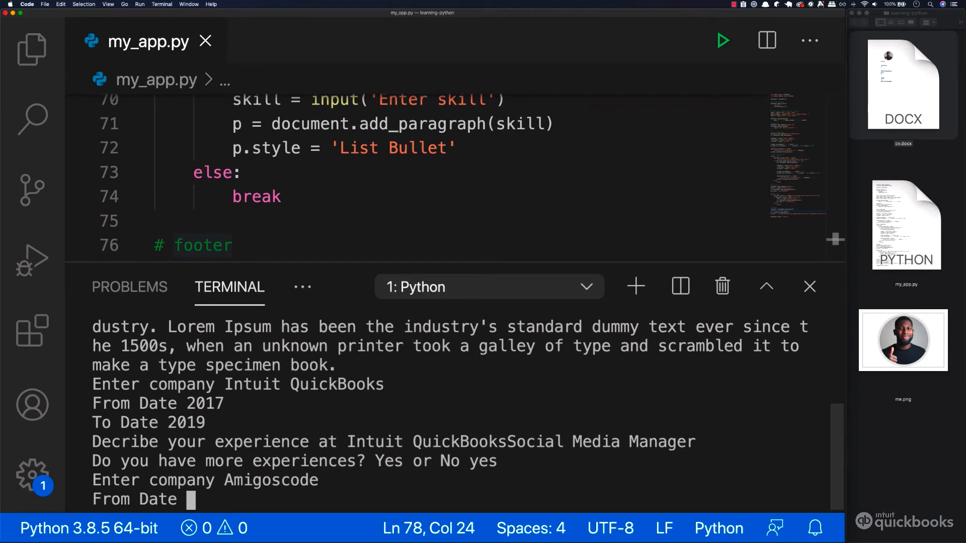
{"action": "type", "text": "2019"}
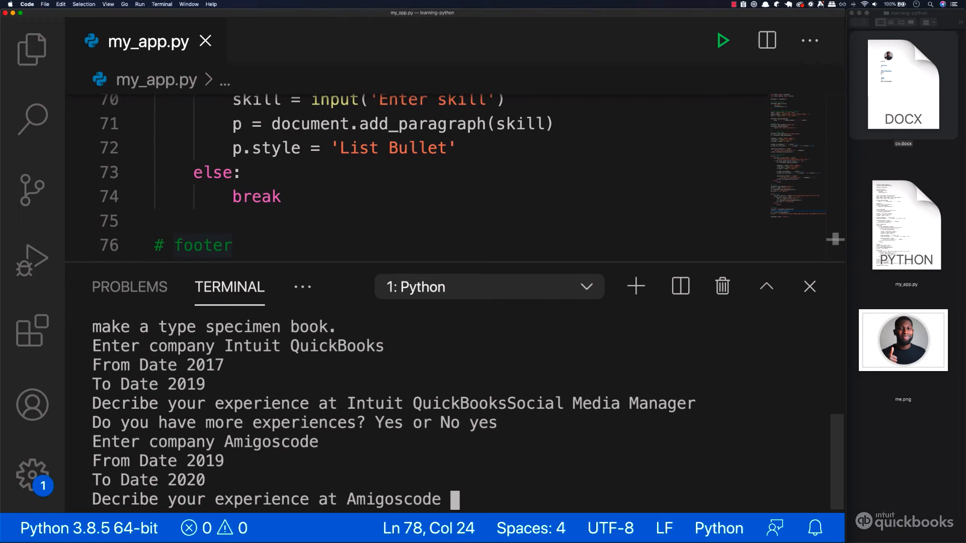
{"action": "type", "text": "Python"}
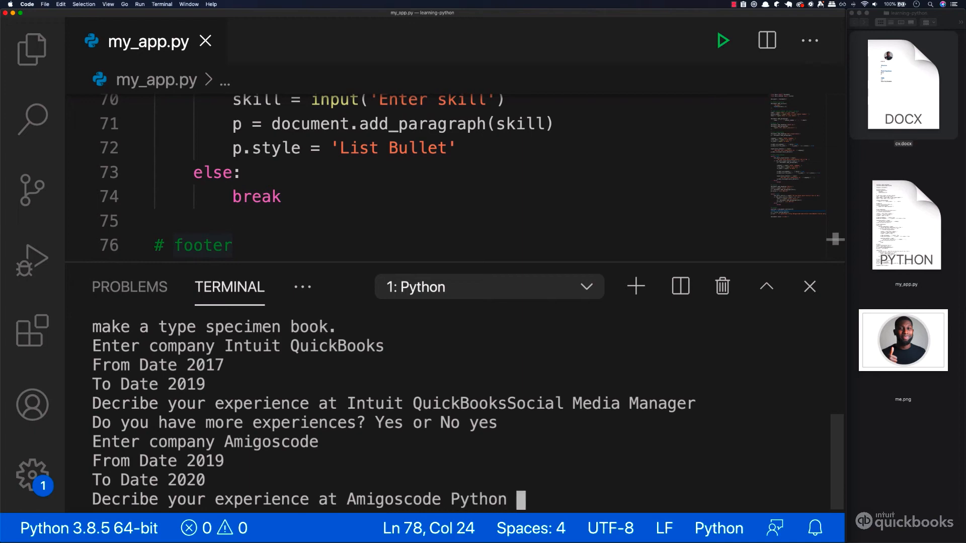
{"action": "type", "text": "Develoer"}
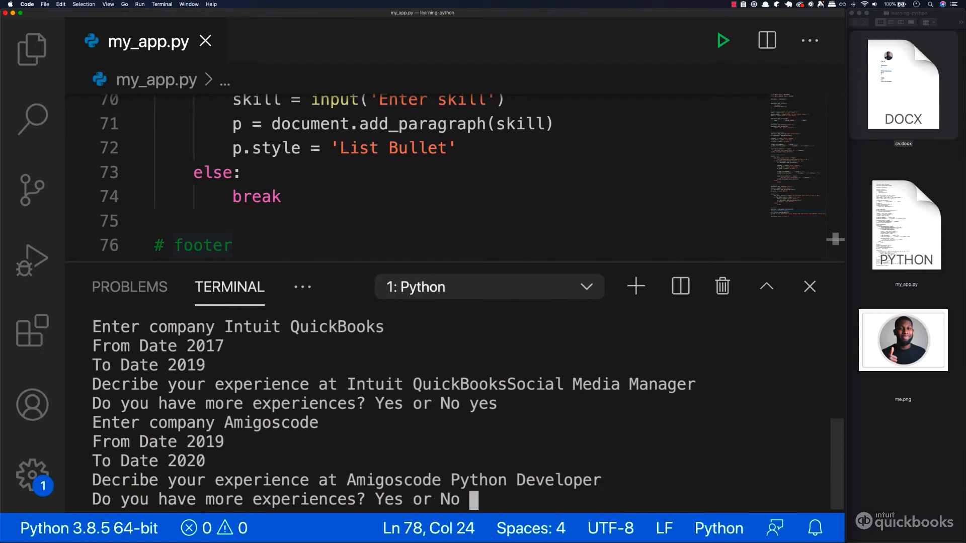
{"action": "type", "text": "n"}
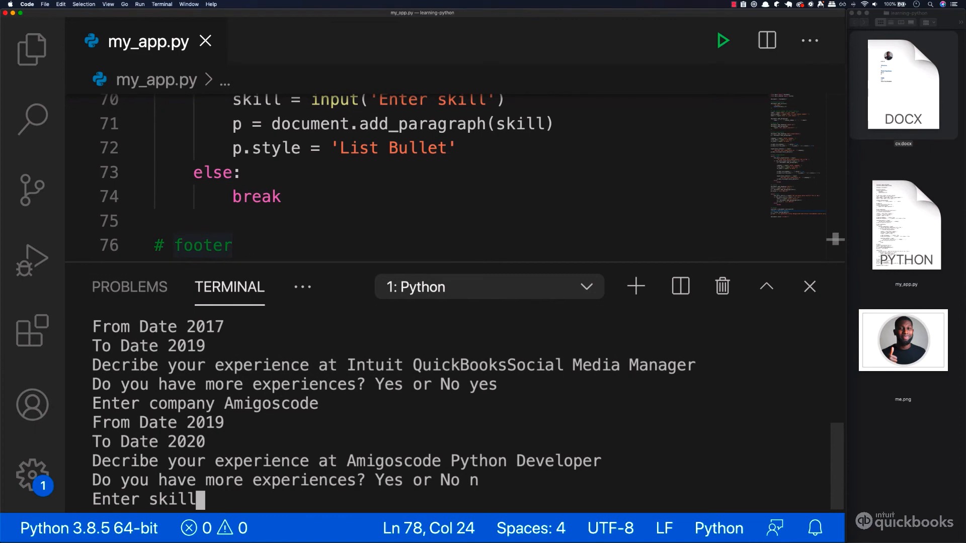
- Enter the skills Python, Marketing and Management, then answer n to finish and generate the CV
{"action": "type", "text": "P"}
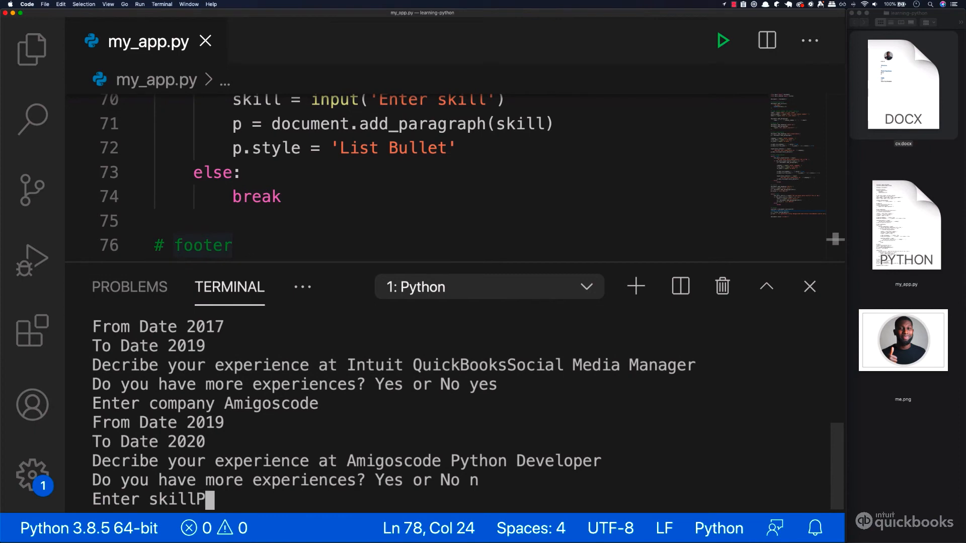
{"action": "type", "text": "Python"}
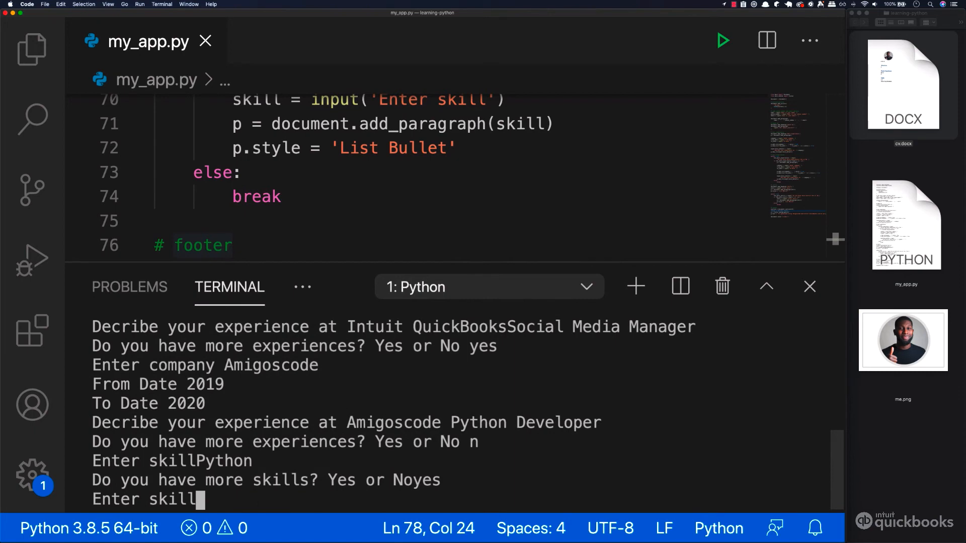
{"action": "type", "text": "Marketing"}
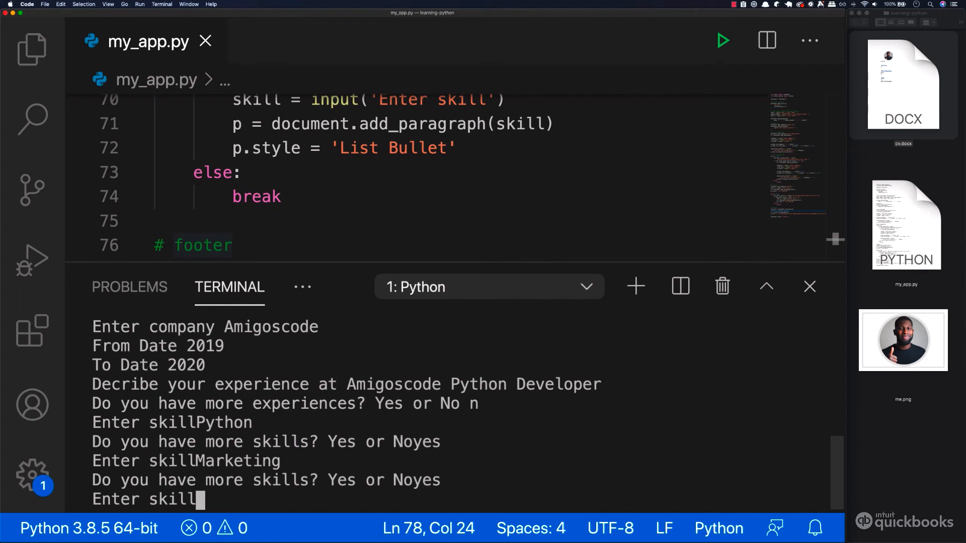
{"action": "type", "text": "M"}
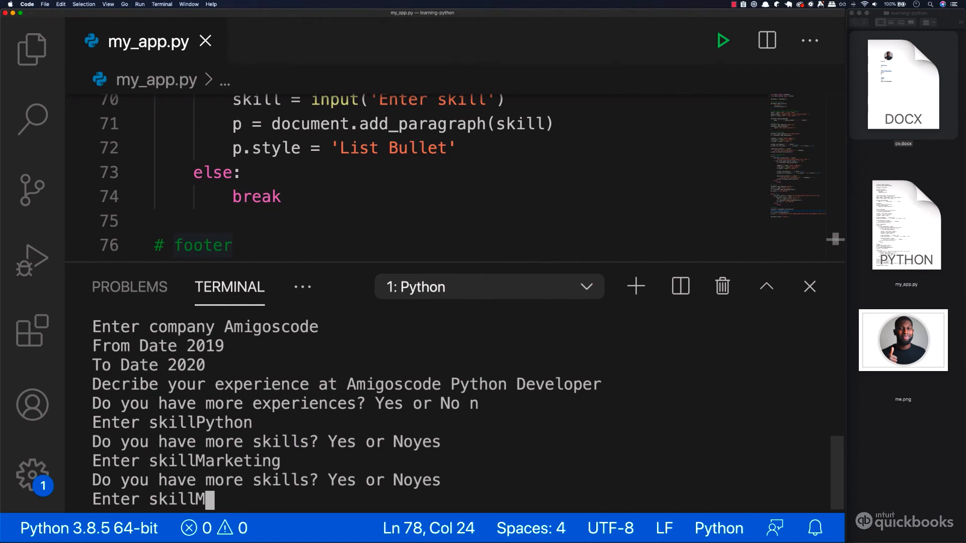
{"action": "type", "text": "anagement"}
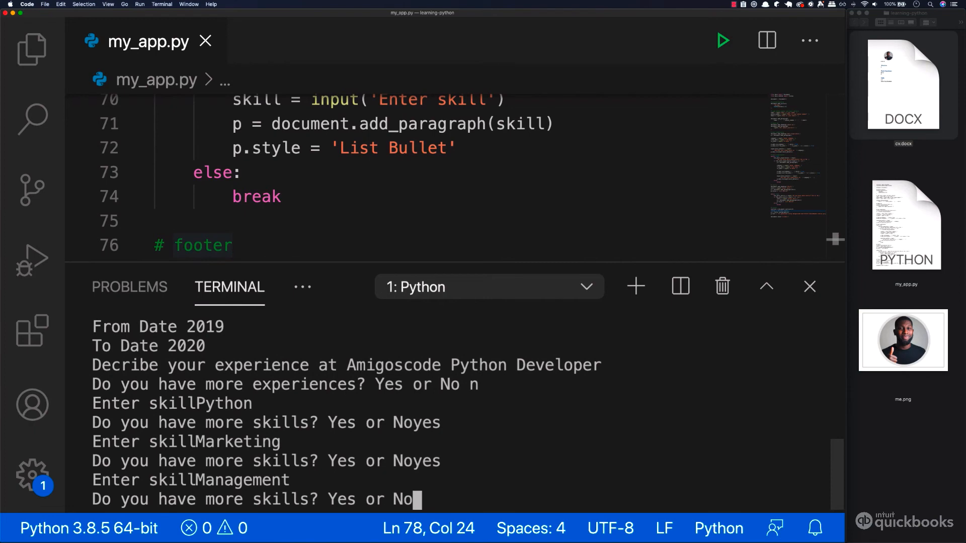
{"action": "type", "text": "n"}
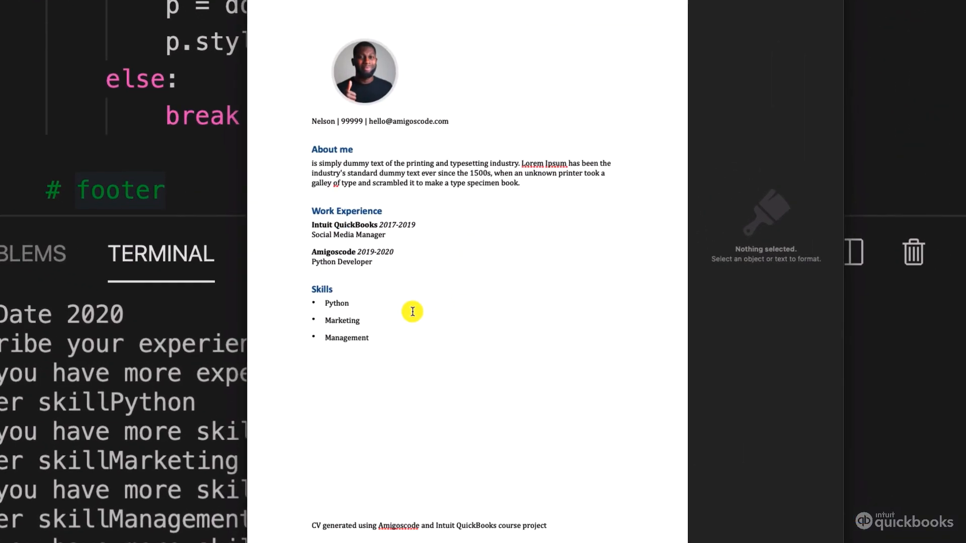
{"action": "mouse_move", "coordinate": [400, 369]}
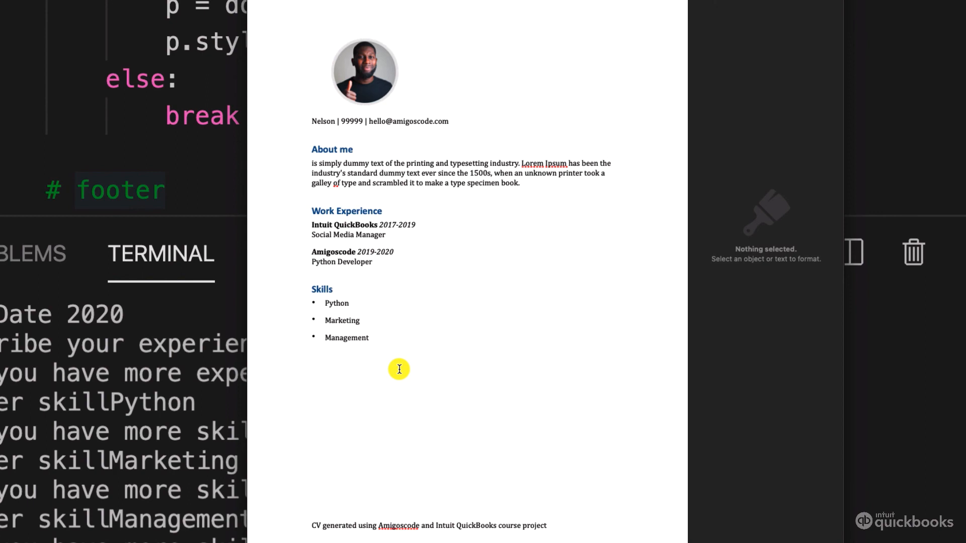
{"action": "mouse_move", "coordinate": [381, 252]}
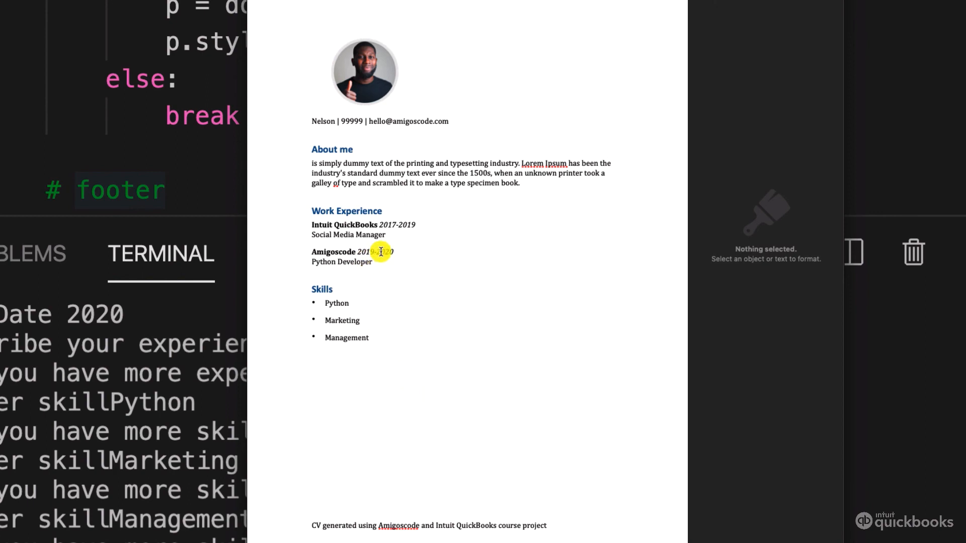
- Open the generated cv.docx in Pages to review photo, contact line, About me, experiences, skills and footer
{"action": "left_click", "coordinate": [520, 182]}
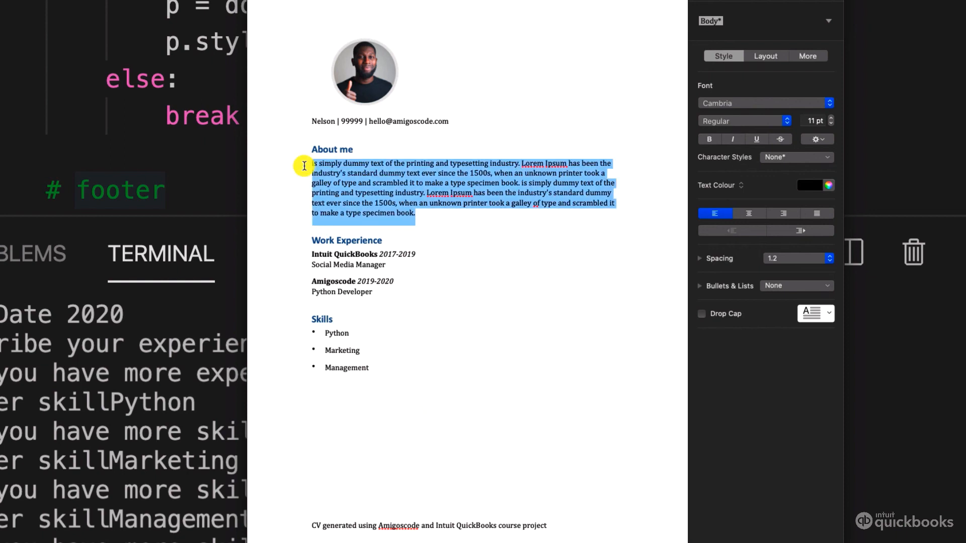
{"action": "mouse_move", "coordinate": [306, 345]}
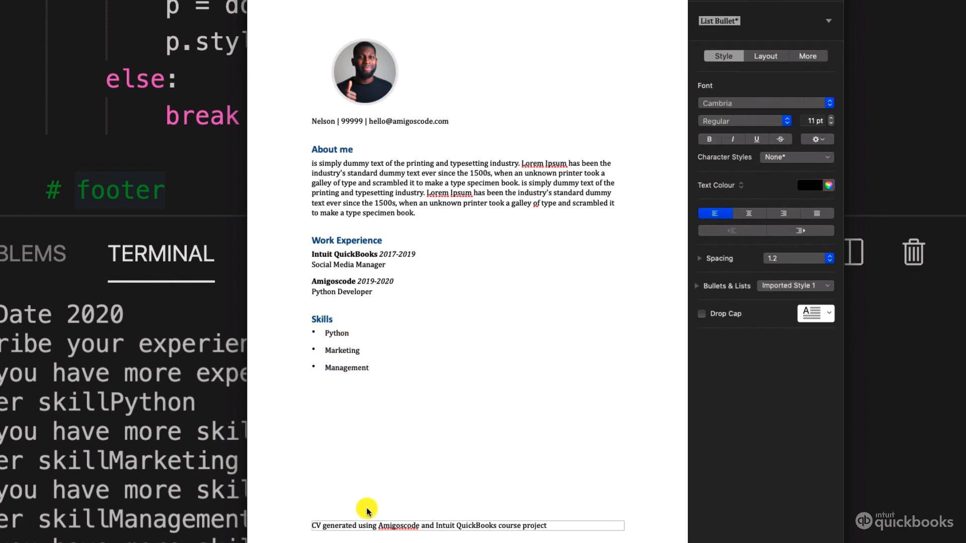
{"action": "mouse_move", "coordinate": [316, 529]}
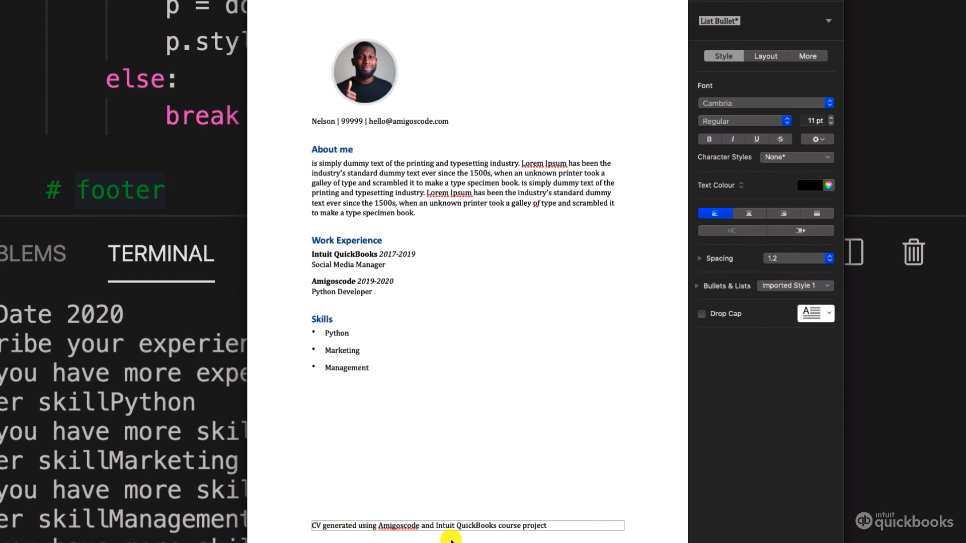
{"action": "mouse_move", "coordinate": [394, 330]}
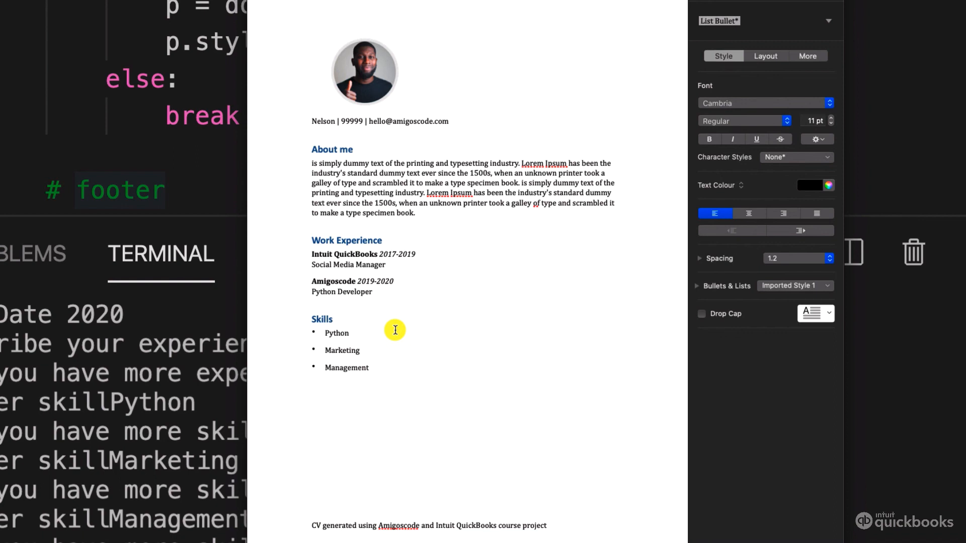
- Select within the CV in Pages, leaving the About me text repeated and the footer credit line in place
{"action": "left_click", "coordinate": [369, 368]}
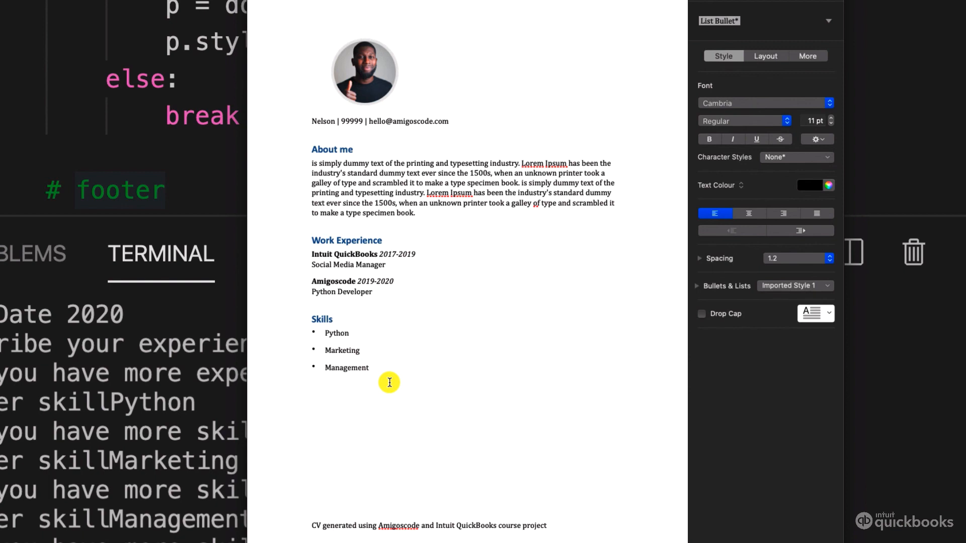
{"action": "left_click", "coordinate": [370, 367]}
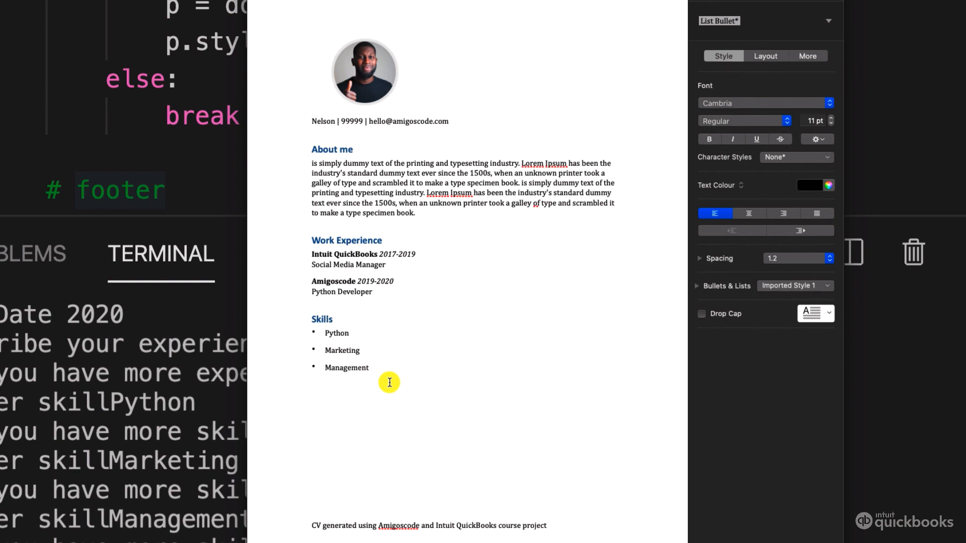
{"action": "left_click", "coordinate": [369, 368]}
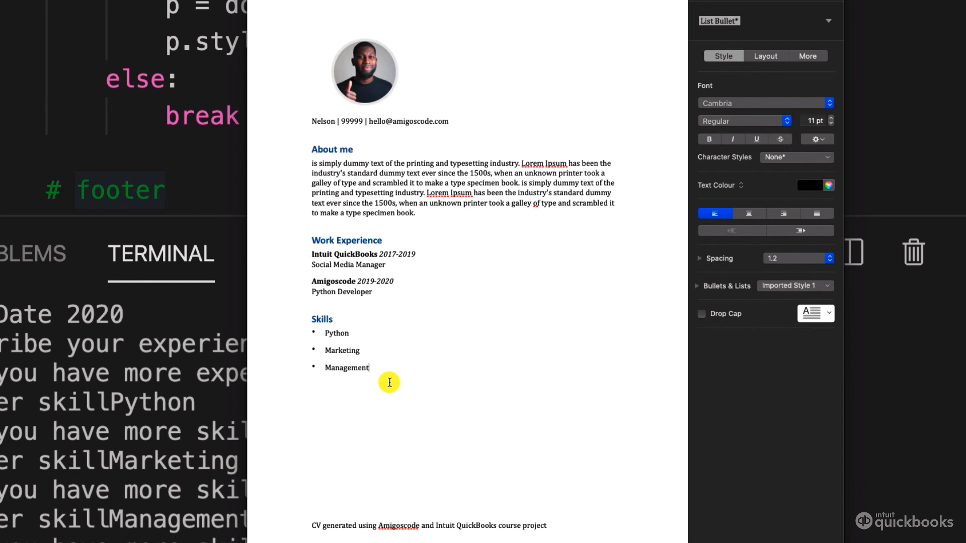